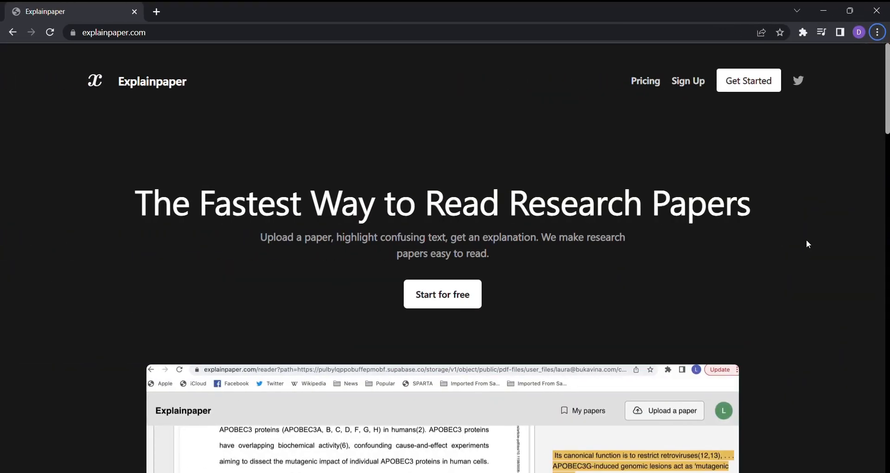
# - Scroll through the Explainpaper landing page down to the dashboard's paper upload prompt
pyautogui.scroll(-3)
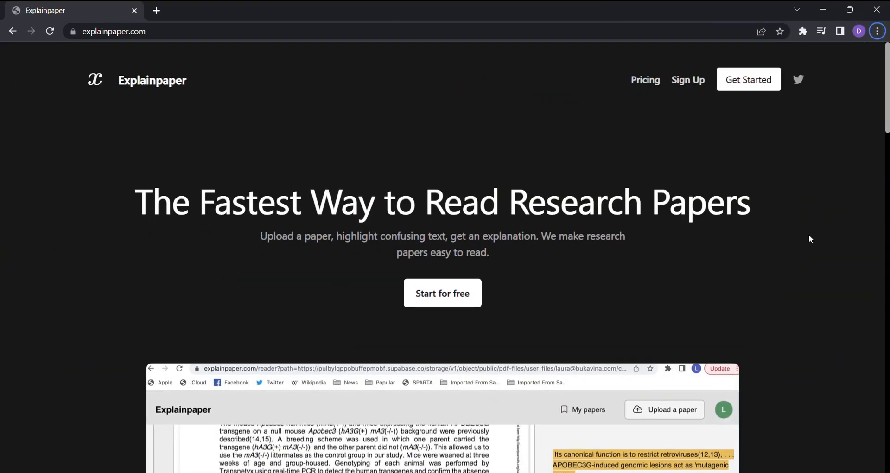
pyautogui.scroll(-3)
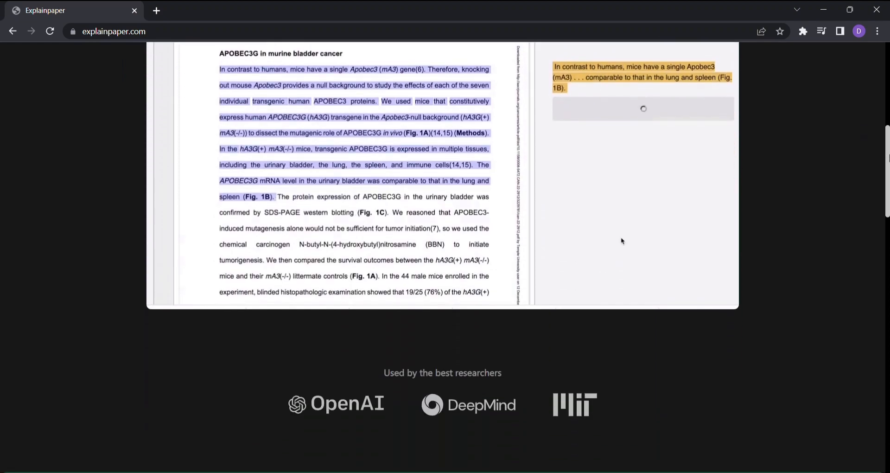
pyautogui.scroll(-3)
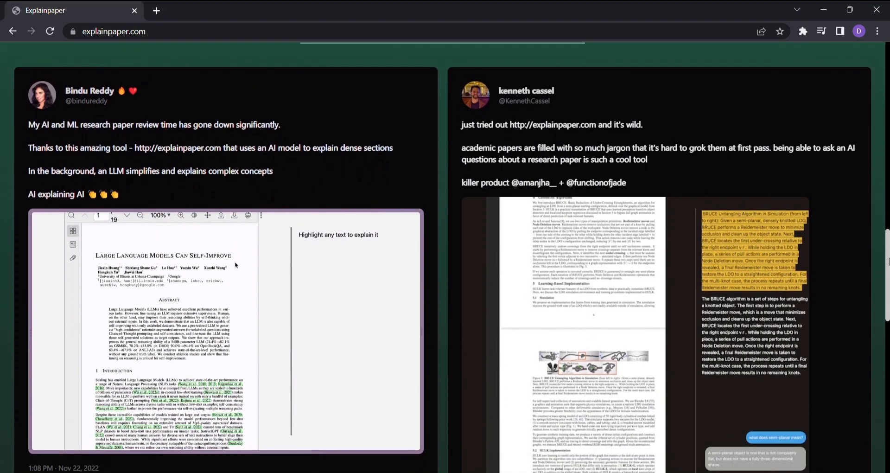
pyautogui.scroll(-3)
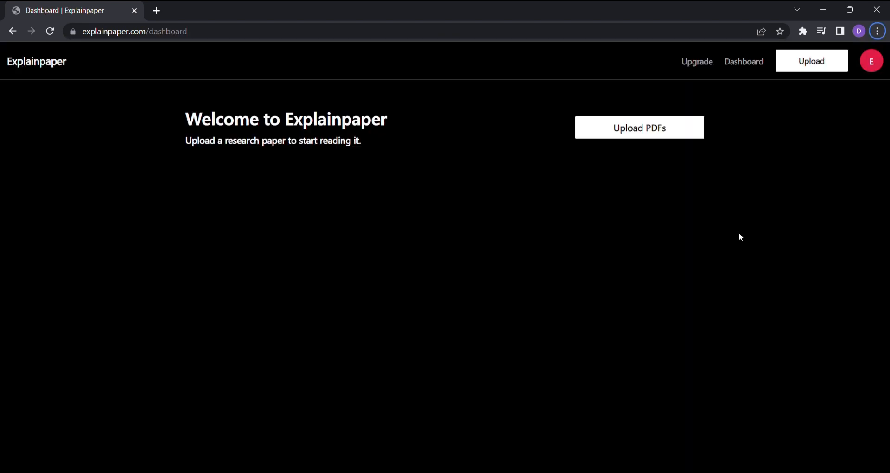
# - Open the uploaded AI education paper and scroll through its pages in the reader
pyautogui.click(639, 127)
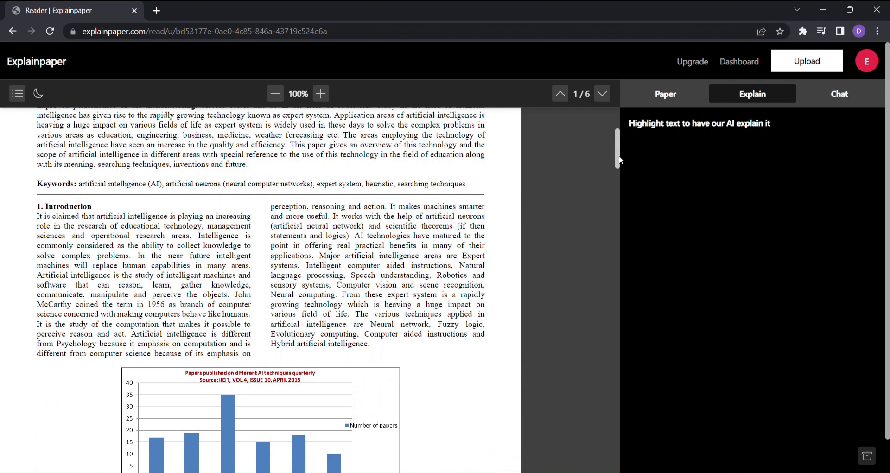
pyautogui.scroll(-3)
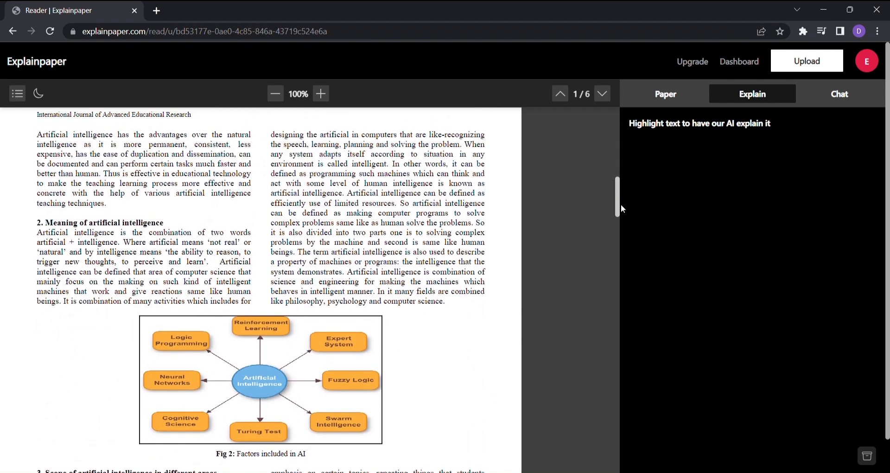
pyautogui.scroll(-3)
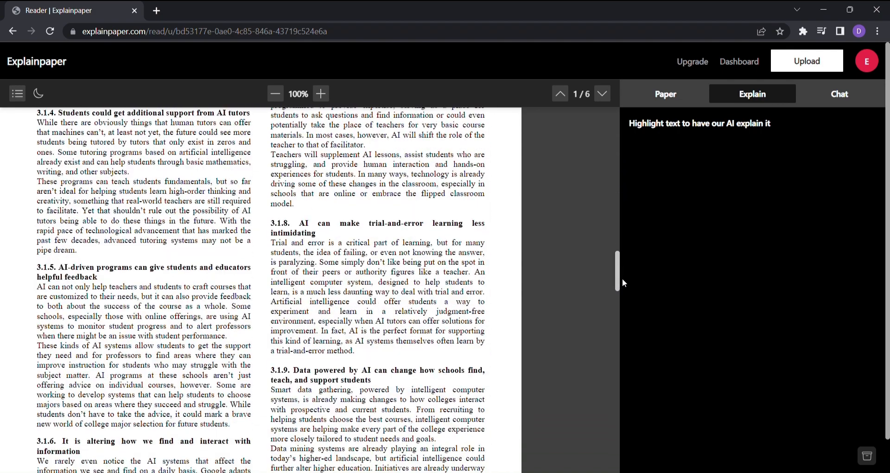
pyautogui.scroll(-3)
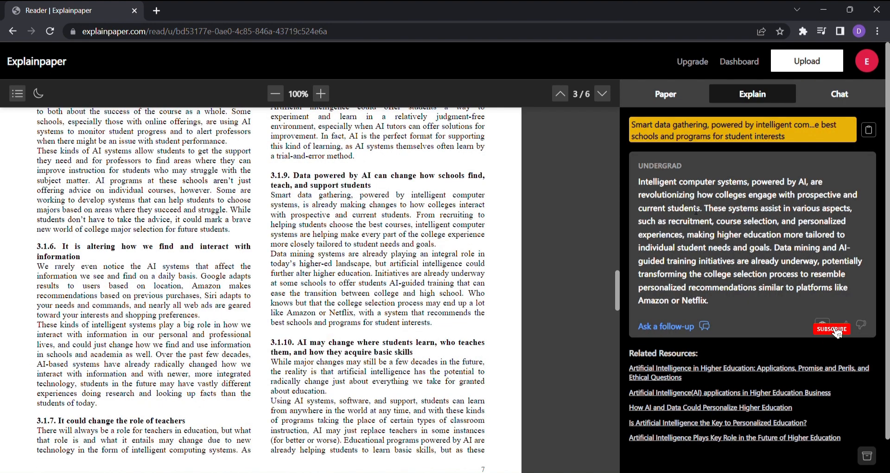
# - Explain the Smart data gathering passage, then move down to the 3.7 emergency services paragraph
pyautogui.click(832, 328)
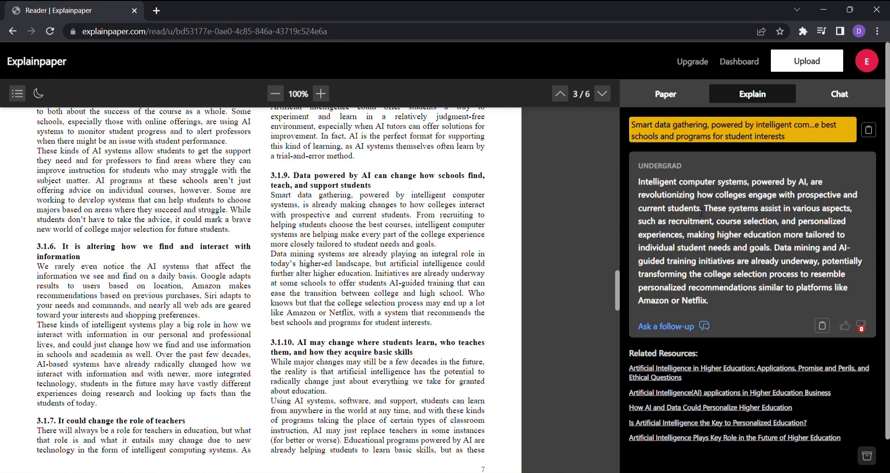
pyautogui.moveTo(682, 309)
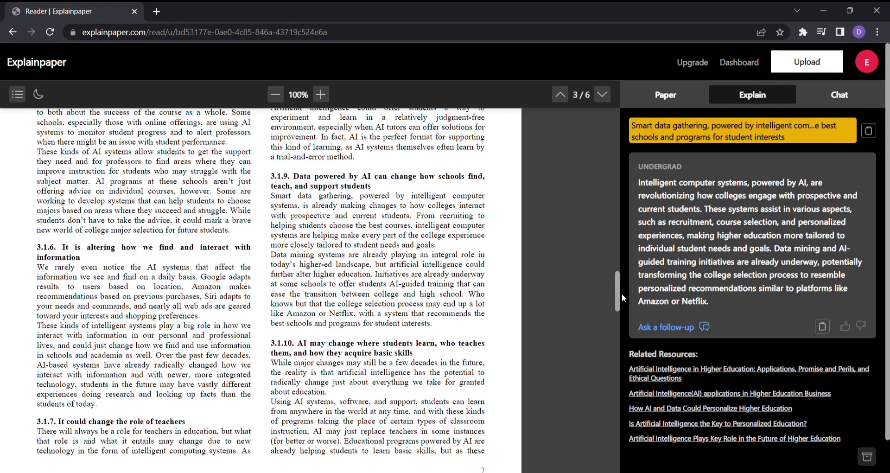
pyautogui.scroll(-3)
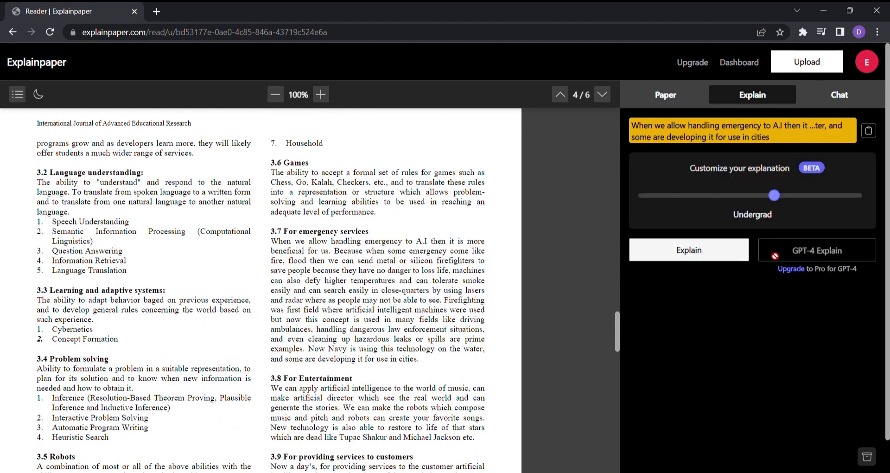
# - Explain the emergency services passage and scroll through its undergrad-level answer
pyautogui.click(689, 249)
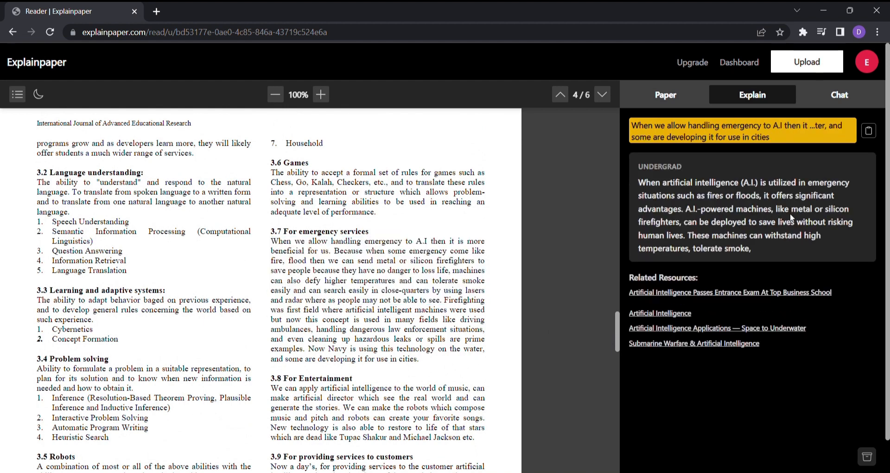
pyautogui.scroll(-3)
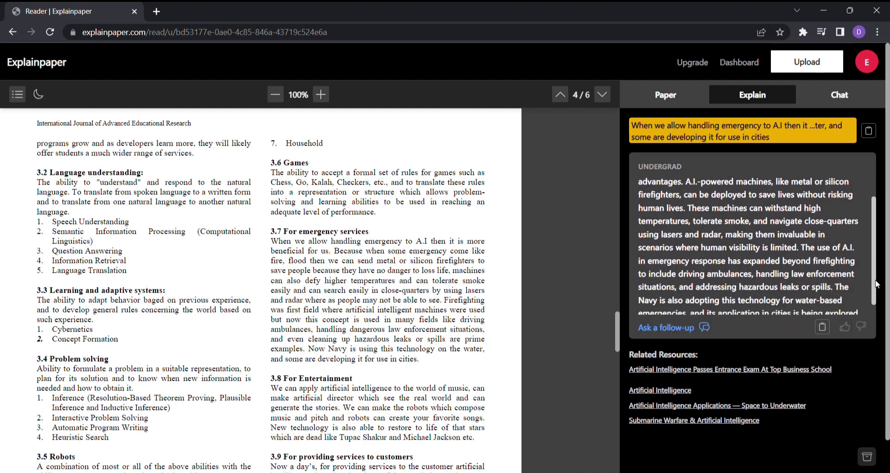
pyautogui.scroll(-3)
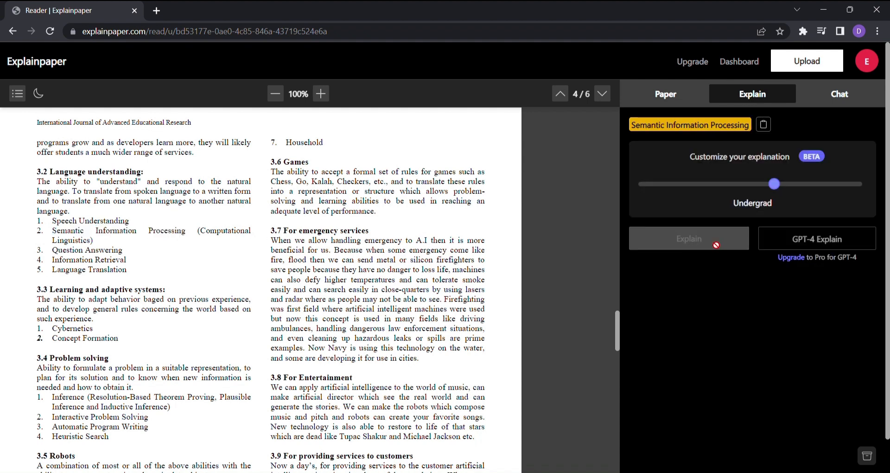
# - Explain Semantic Information Processing, send the follow-up 'what is its use', then highlight Information Retrieval
pyautogui.click(688, 237)
pyautogui.write('w')
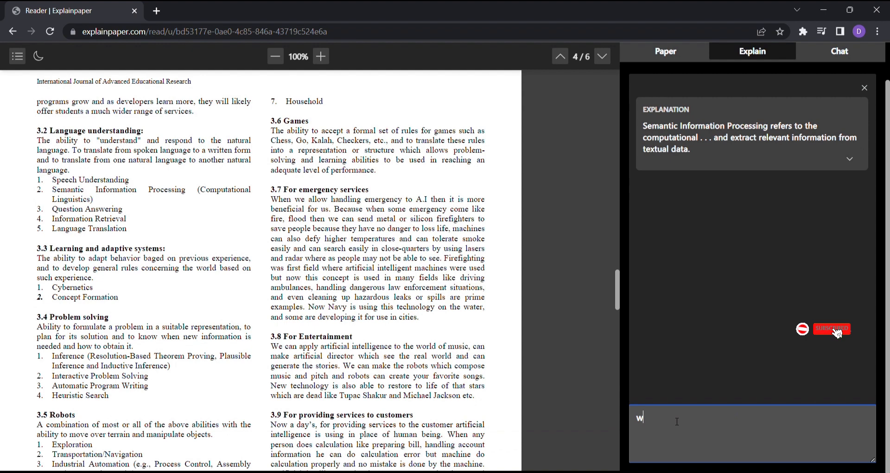
pyautogui.write('hat is its use')
pyautogui.press('Return')
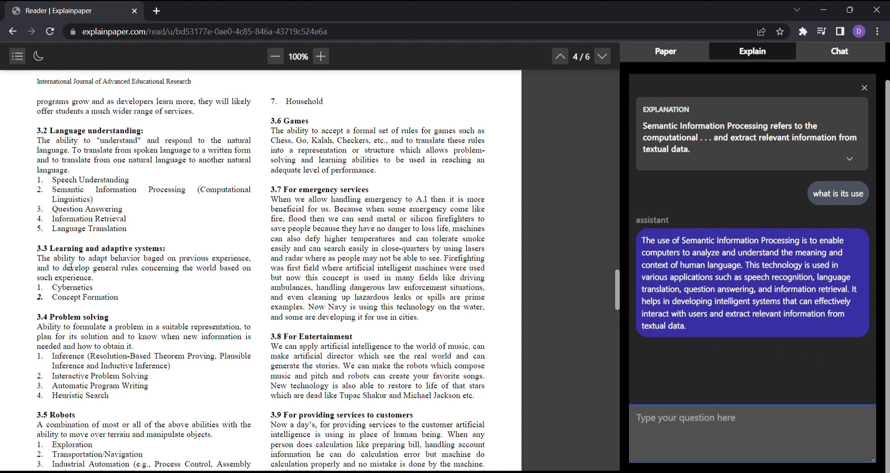
pyautogui.doubleClick(89, 218)
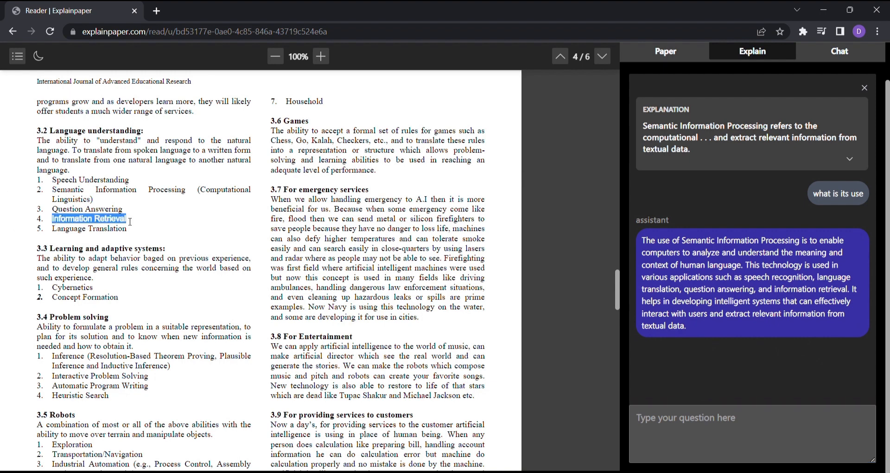
# - Explain Information Retrieval, copy the answer, and scroll down toward the paper's conclusion
pyautogui.click(88, 218)
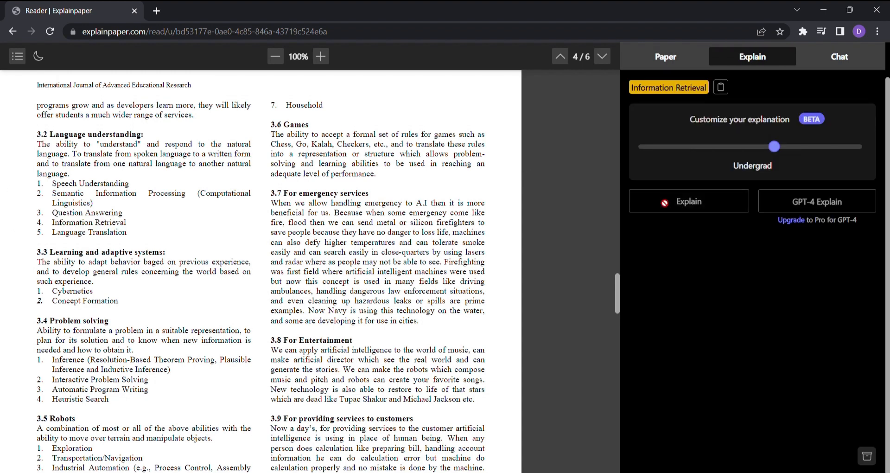
pyautogui.click(688, 201)
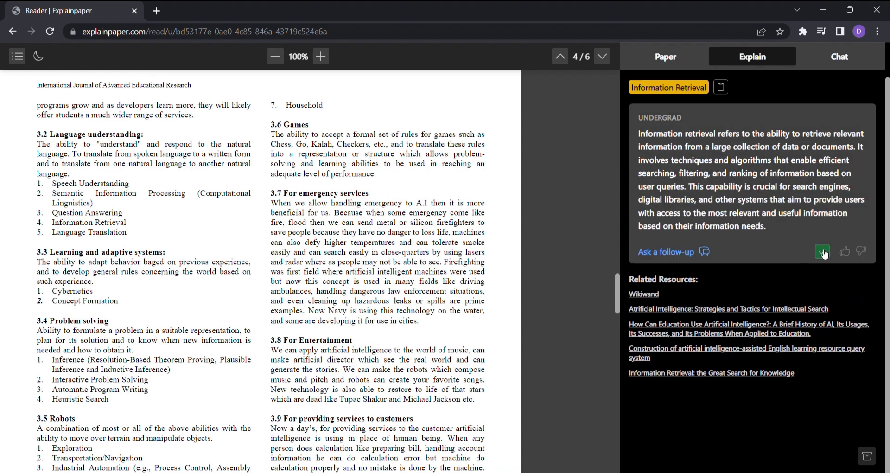
pyautogui.click(823, 251)
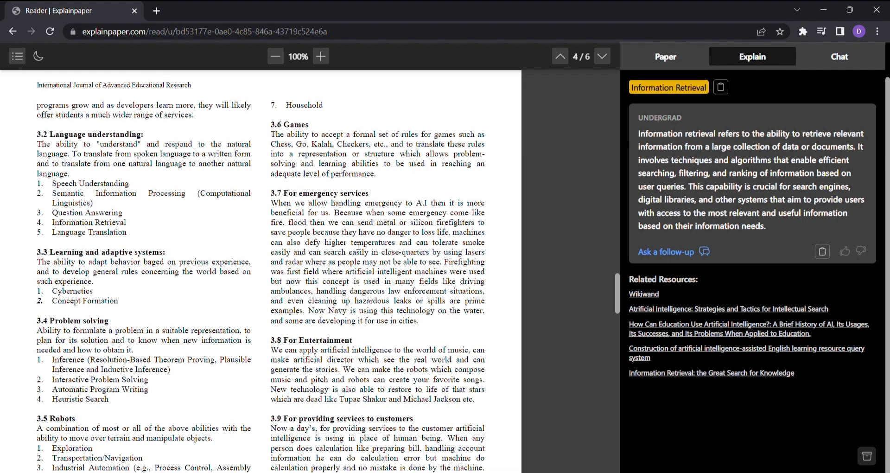
pyautogui.scroll(-3)
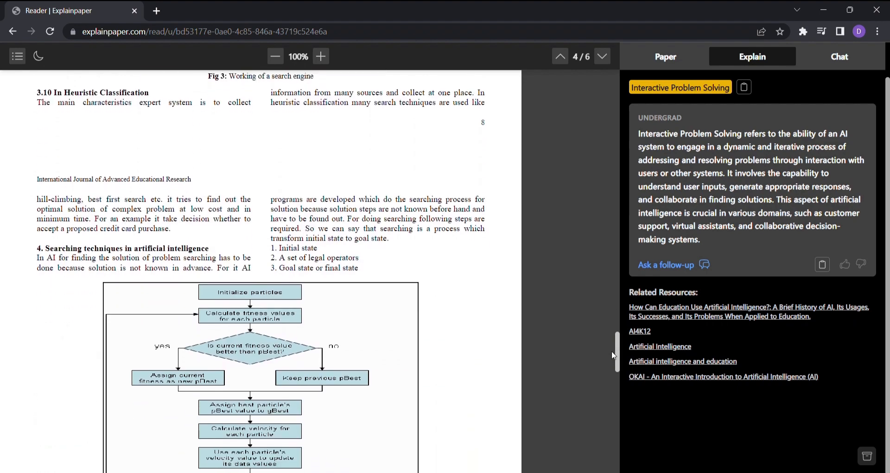
pyautogui.scroll(-3)
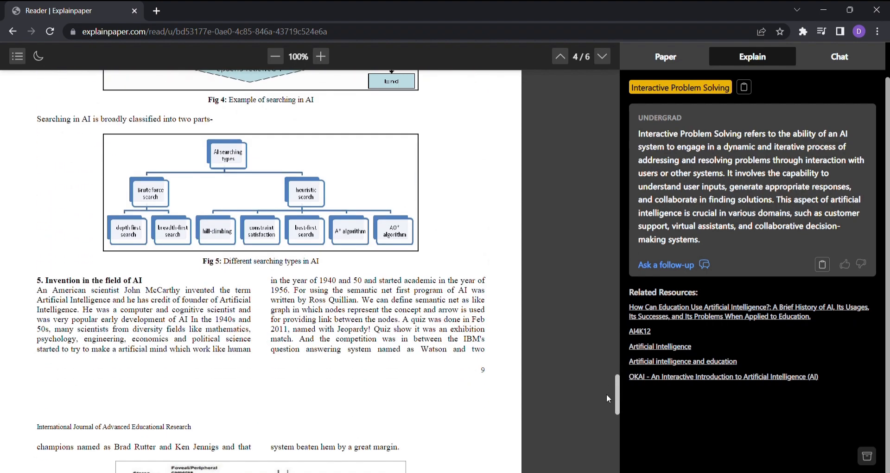
pyautogui.scroll(-3)
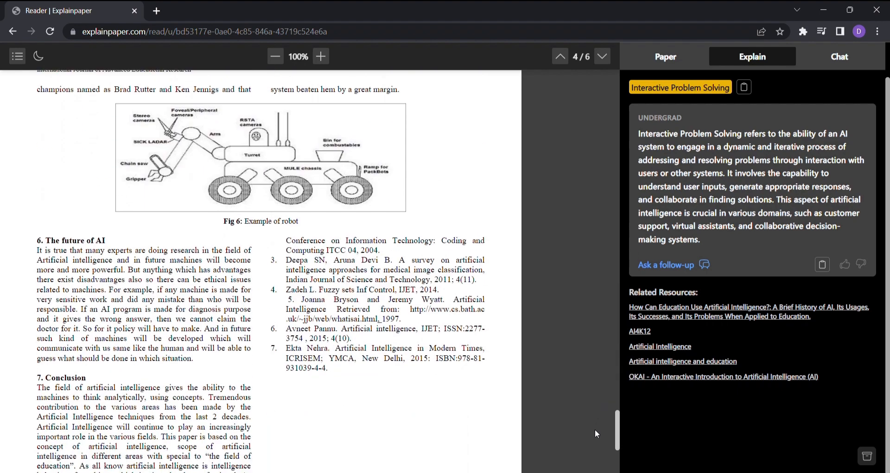
# - Highlight the paragraph under 'The future of AI' and request its explanation
pyautogui.moveTo(36, 250); pyautogui.dragTo(197, 358)
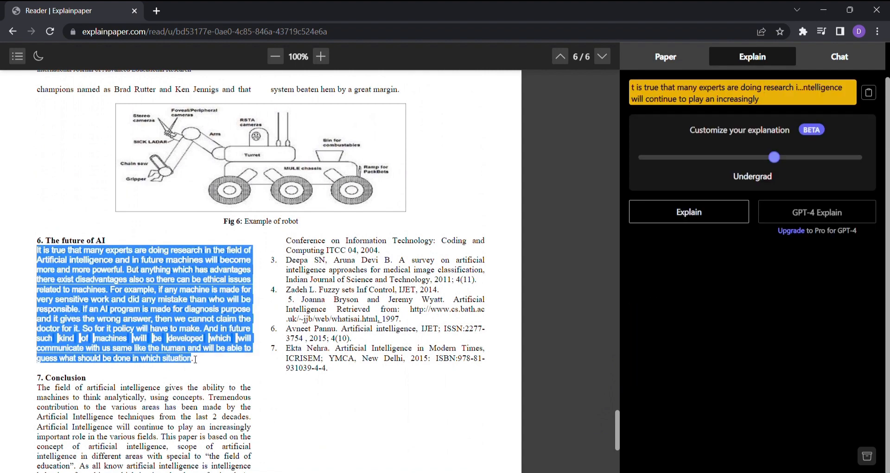
pyautogui.click(689, 211)
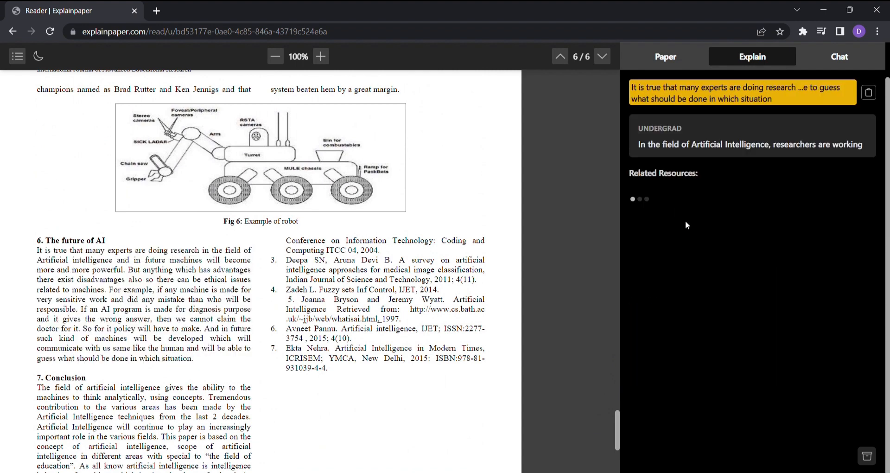